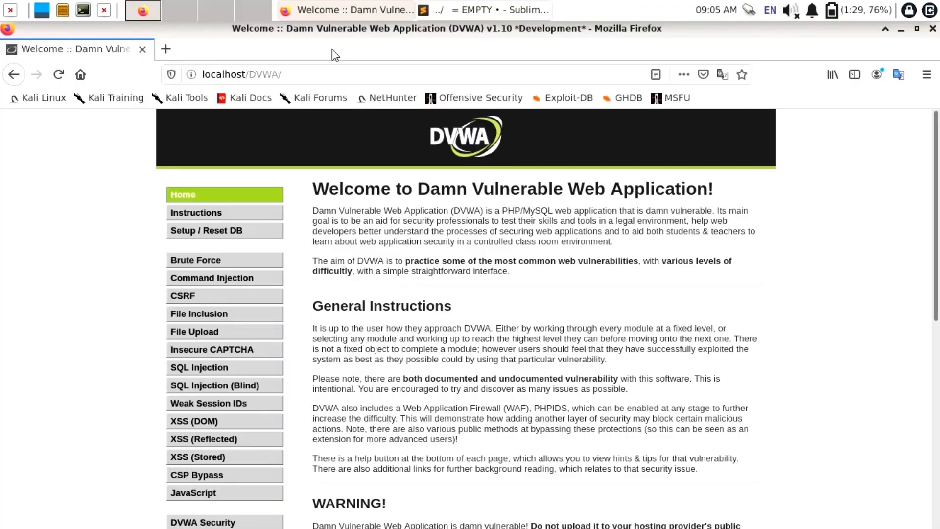
{"action": "mouse_move", "coordinate": [384, 174]}
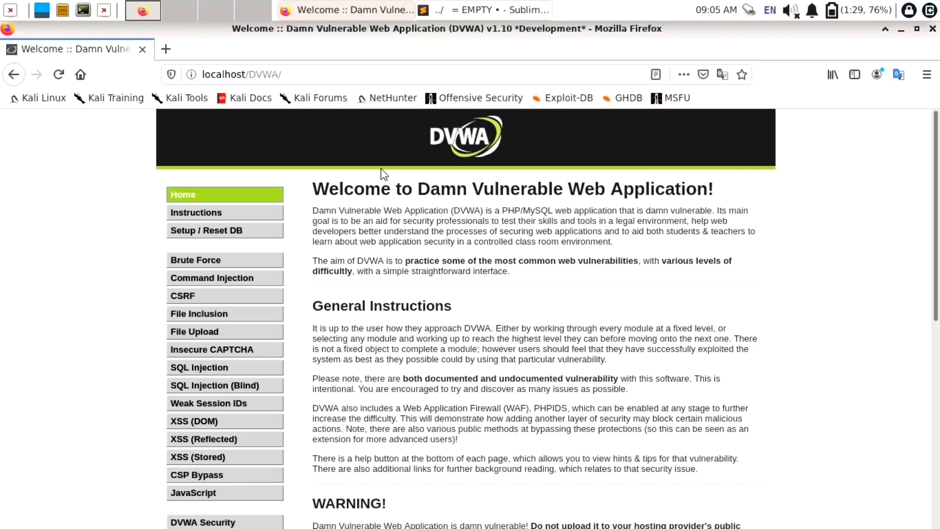
{"action": "mouse_move", "coordinate": [274, 469]}
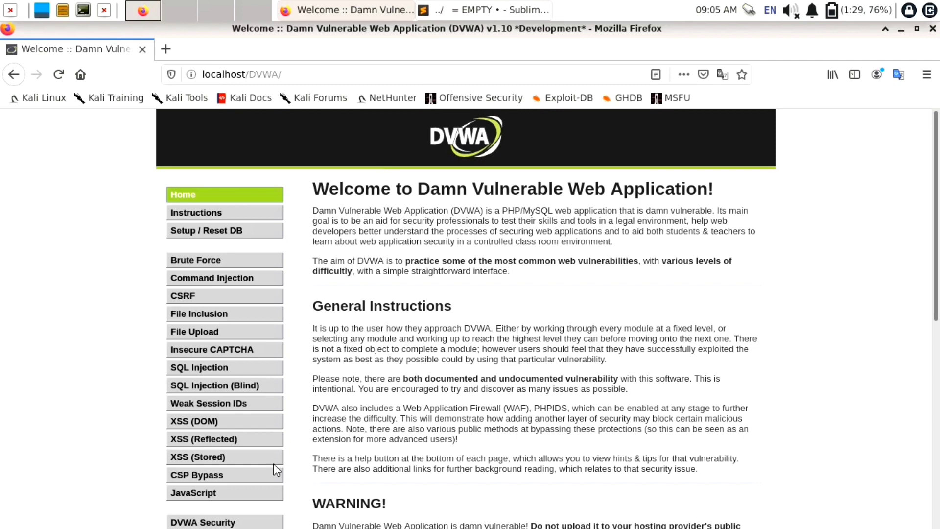
- Confirm the DVWA security level is Medium, then open File Inclusion and scroll down
{"action": "left_click", "coordinate": [203, 522]}
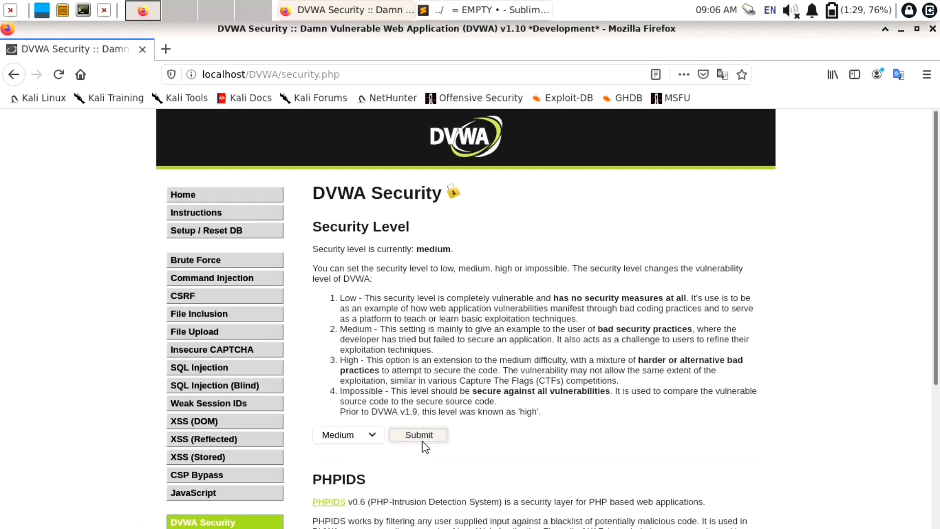
{"action": "mouse_move", "coordinate": [310, 350]}
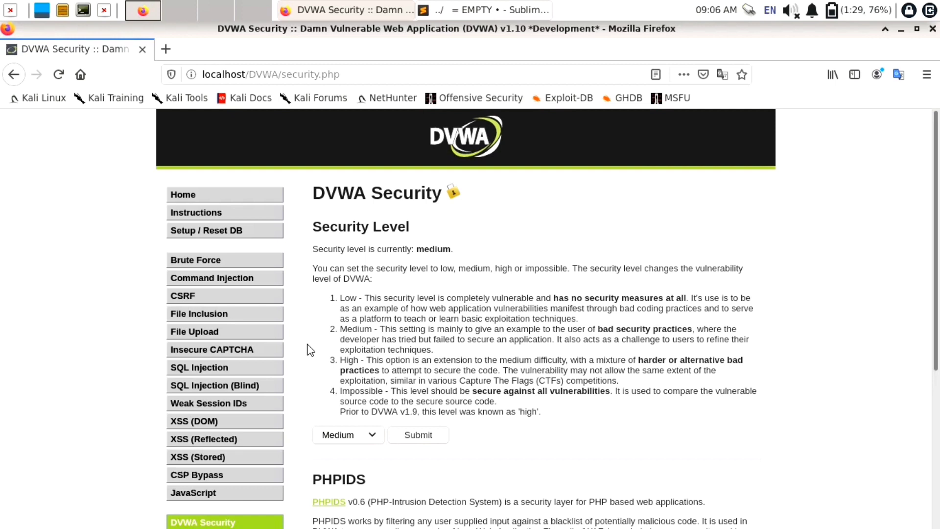
{"action": "mouse_move", "coordinate": [199, 313]}
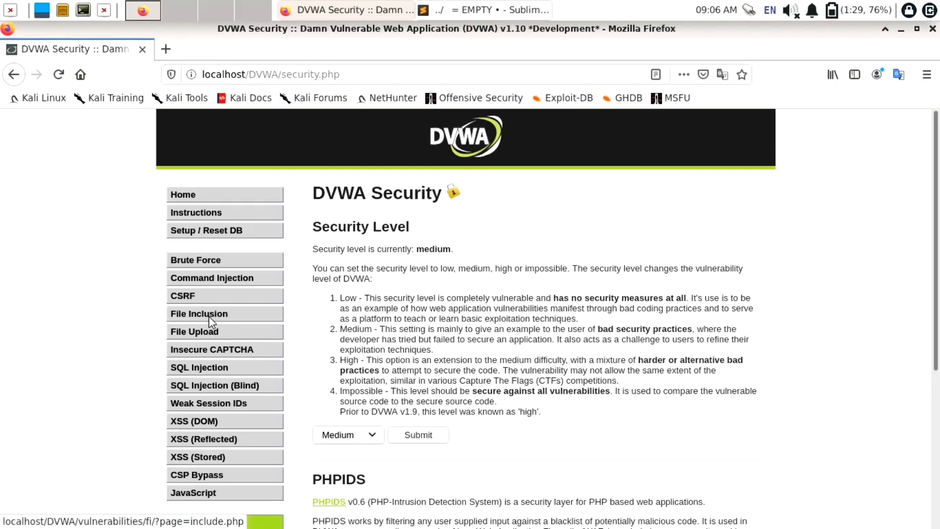
{"action": "left_click", "coordinate": [200, 313]}
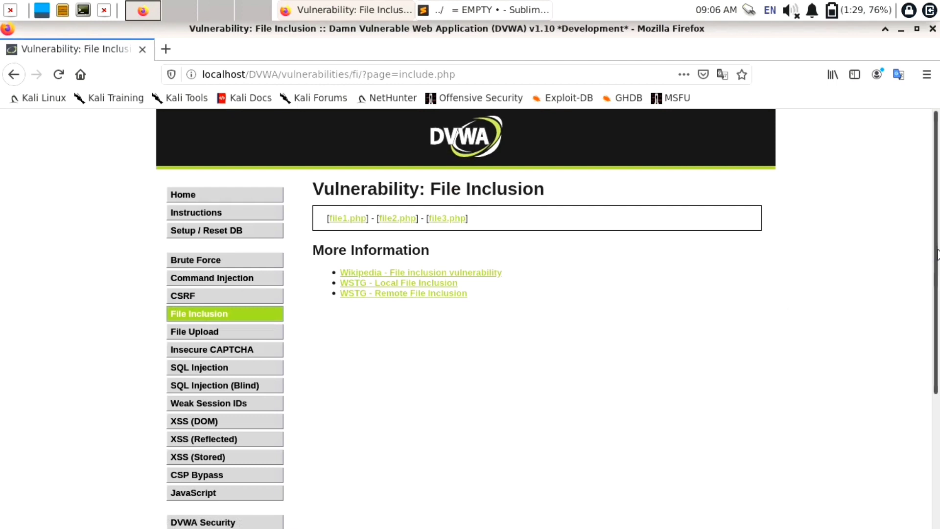
{"action": "scroll", "scroll_direction": "down", "scroll_amount": 3}
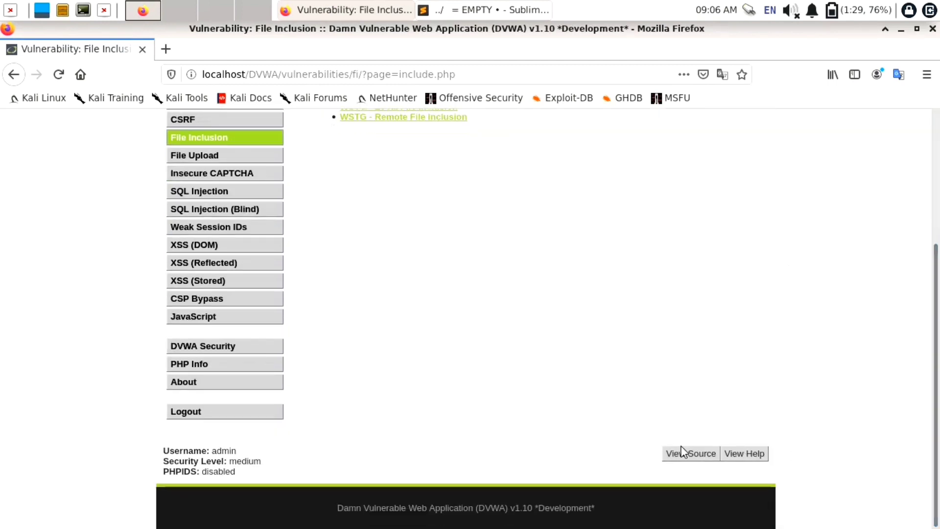
{"action": "left_click", "coordinate": [690, 454]}
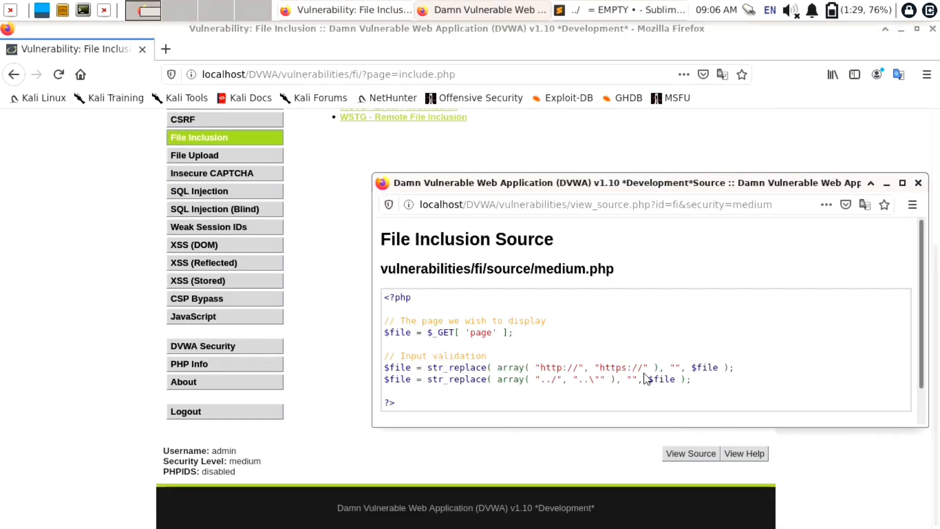
{"action": "mouse_move", "coordinate": [485, 357]}
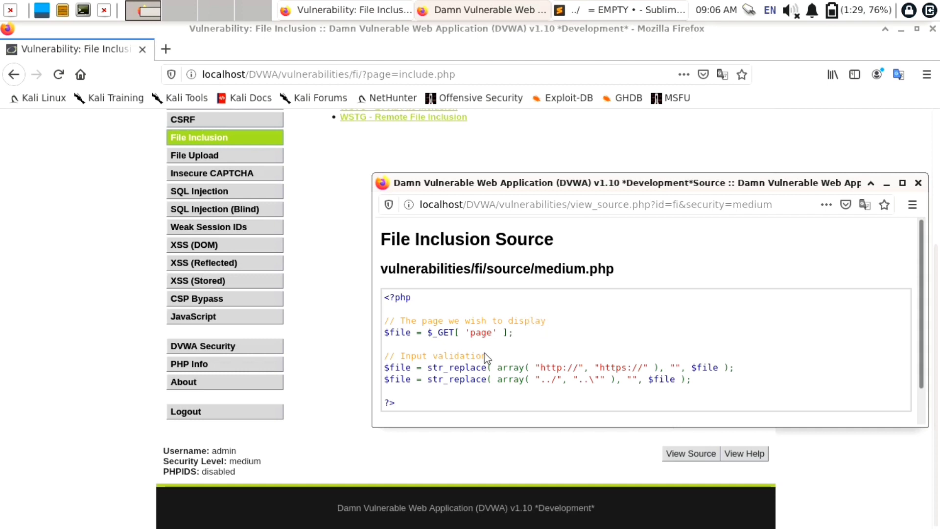
{"action": "mouse_move", "coordinate": [546, 371]}
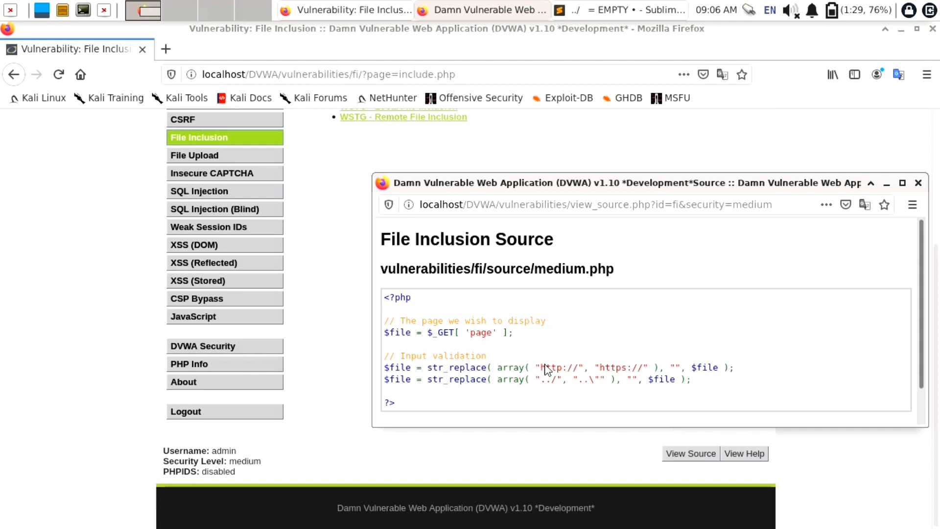
{"action": "mouse_move", "coordinate": [588, 372]}
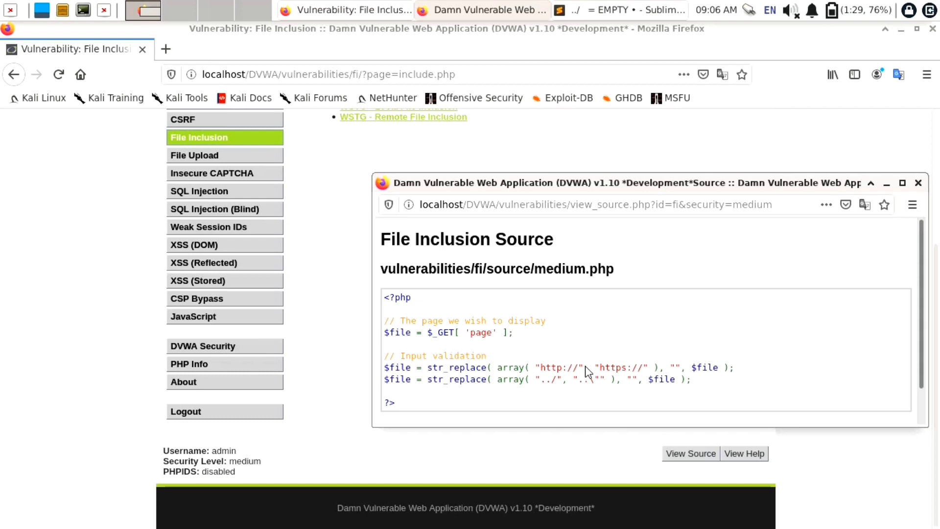
{"action": "mouse_move", "coordinate": [651, 375]}
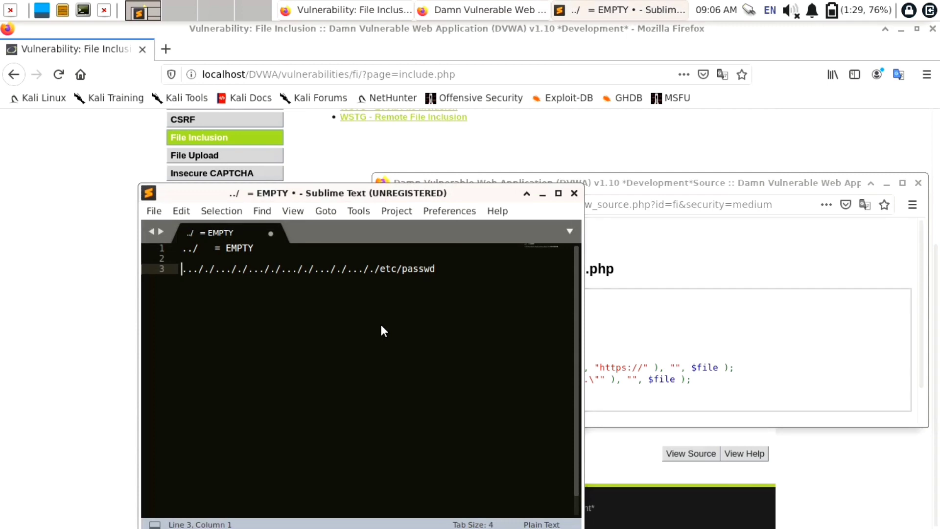
{"action": "type", "text": "http:"}
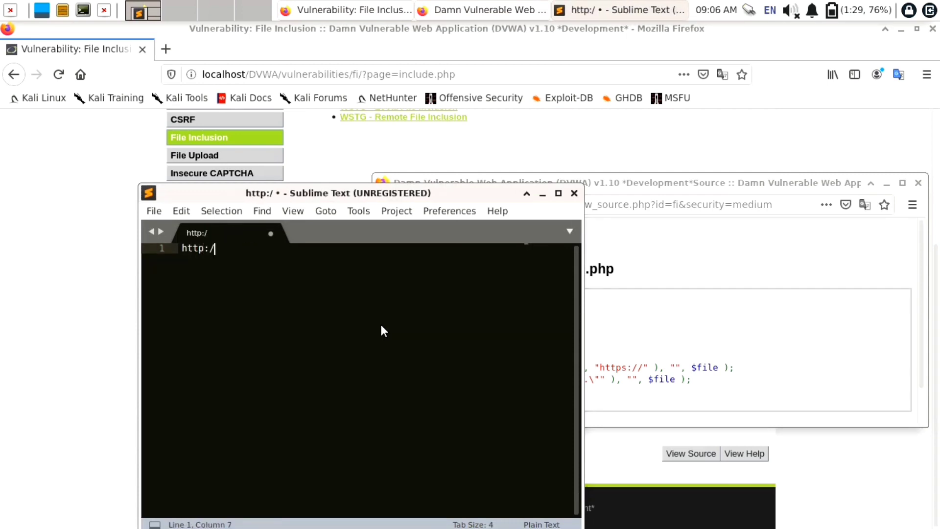
{"action": "type", "text": "/"}
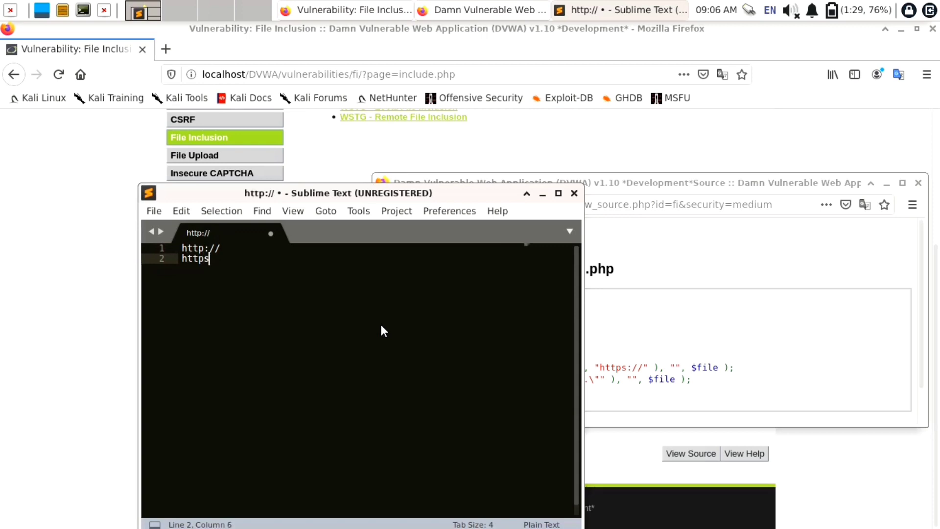
{"action": "type", "text": "://"}
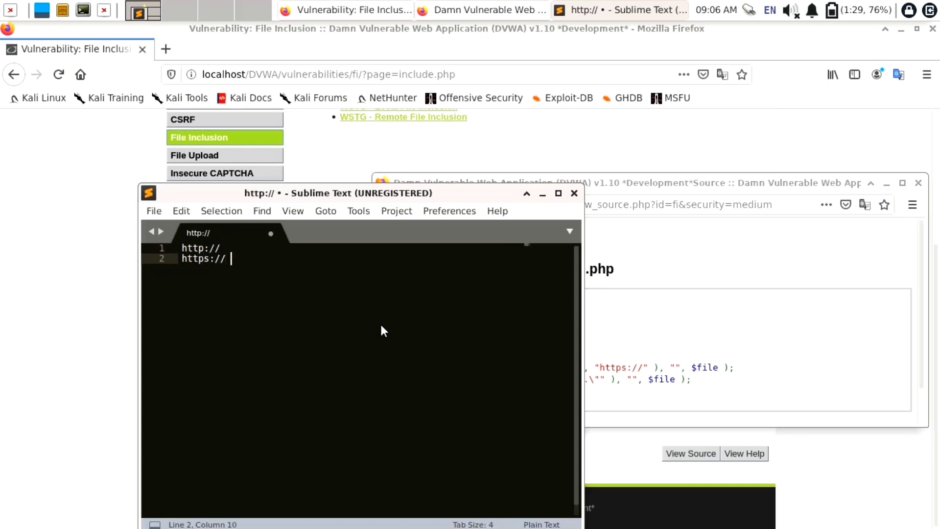
{"action": "type", "text": "="}
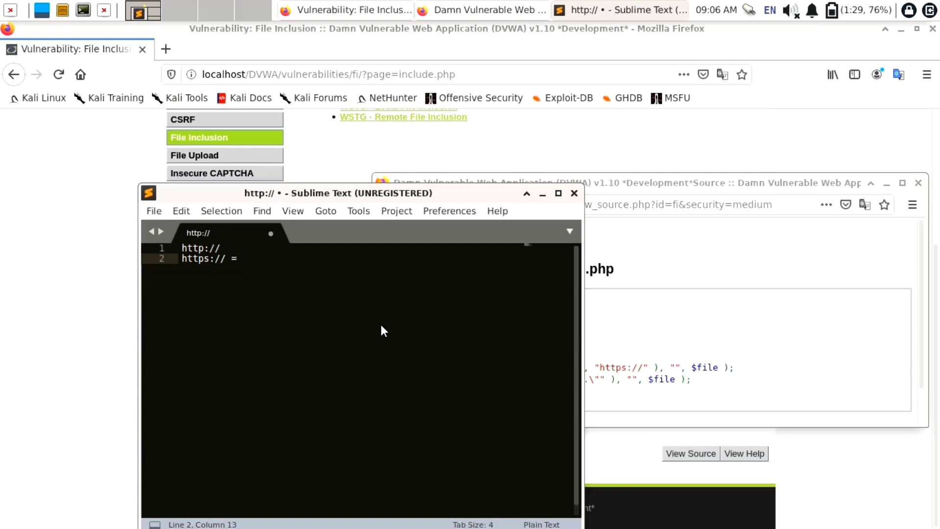
{"action": "type", "text": "EMPT"}
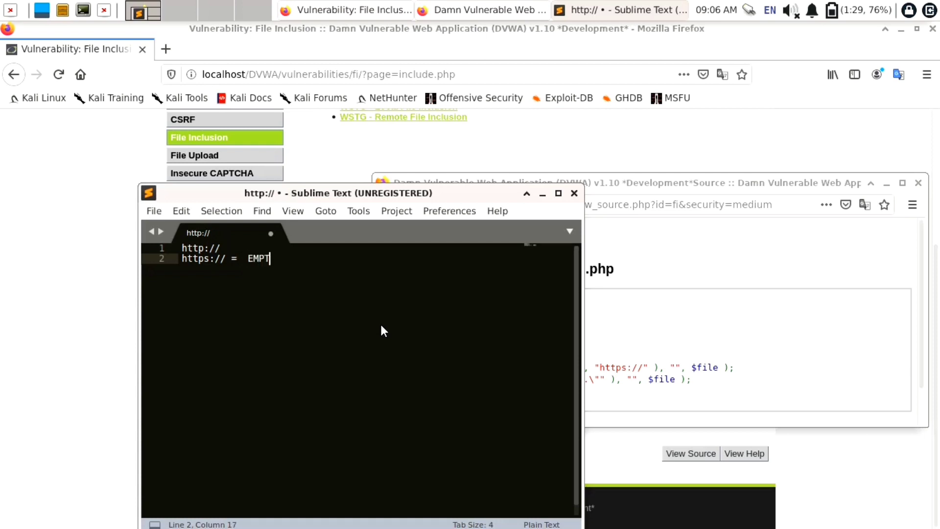
{"action": "left_click", "coordinate": [220, 249]}
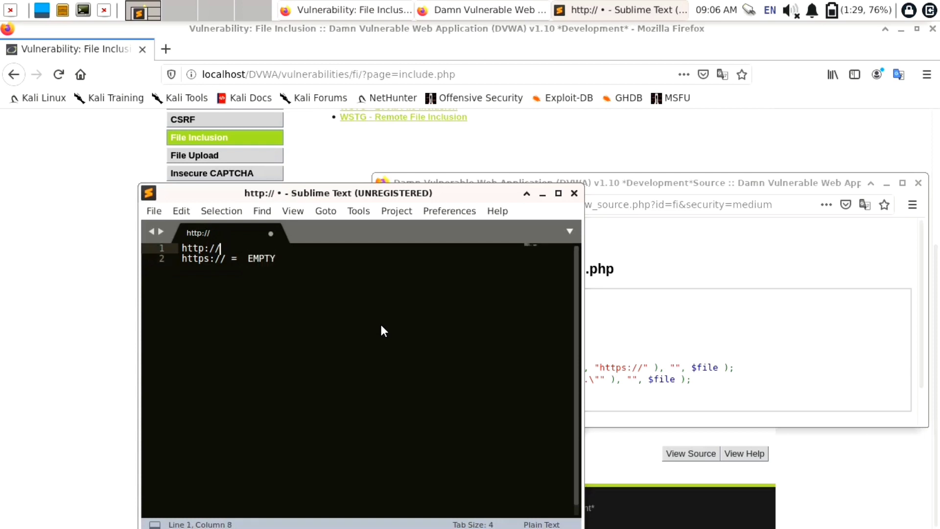
{"action": "type", "text": "="}
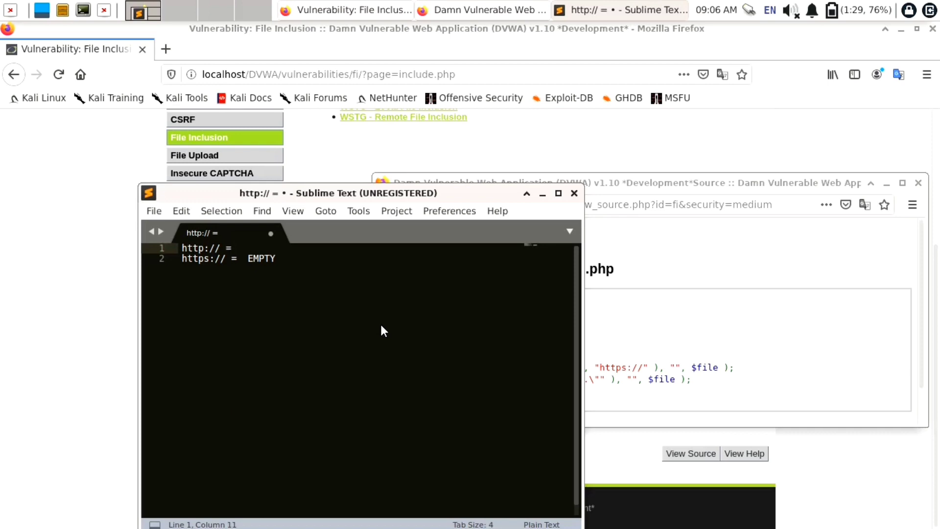
{"action": "type", "text": "EMPTY"}
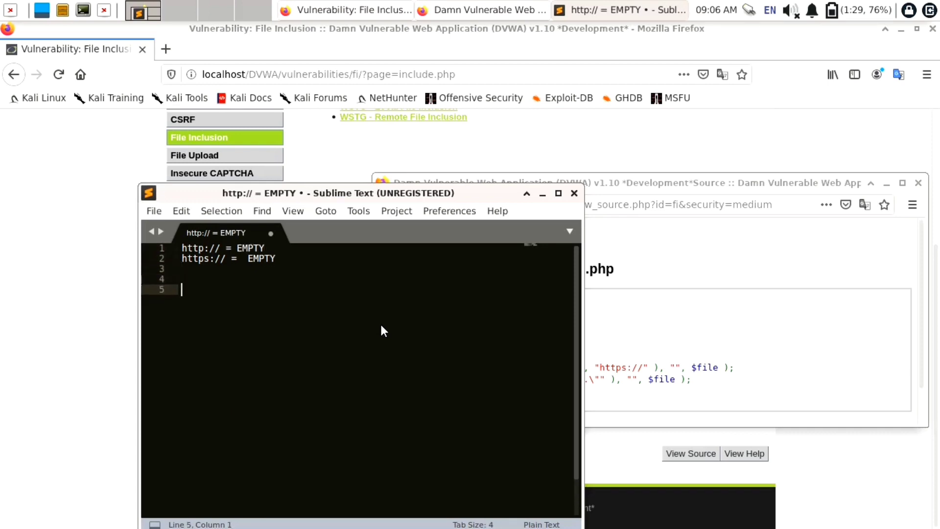
{"action": "type", "text": "h"}
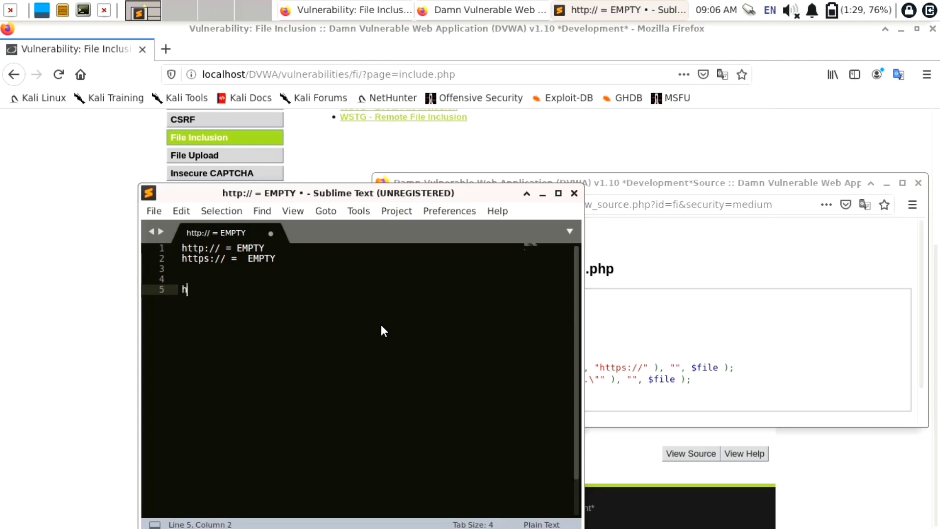
{"action": "type", "text": "t"}
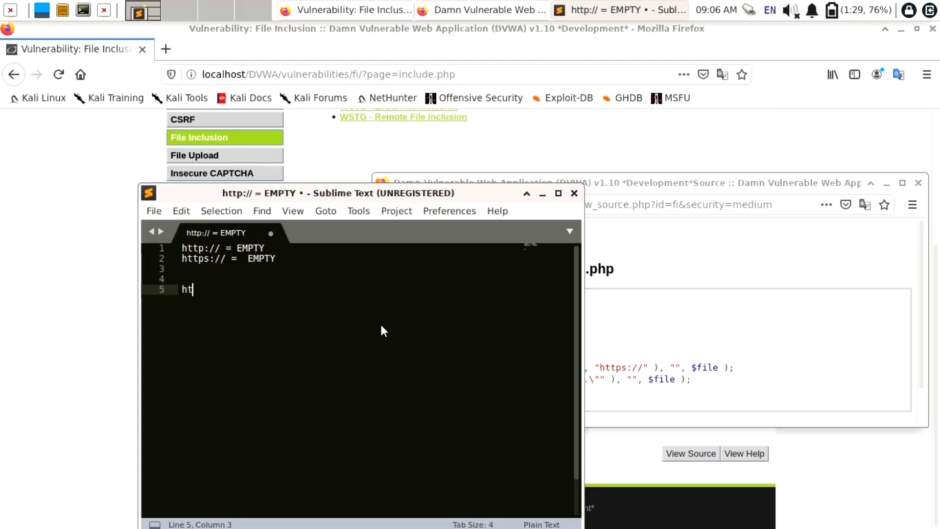
{"action": "type", "text": "tp://"}
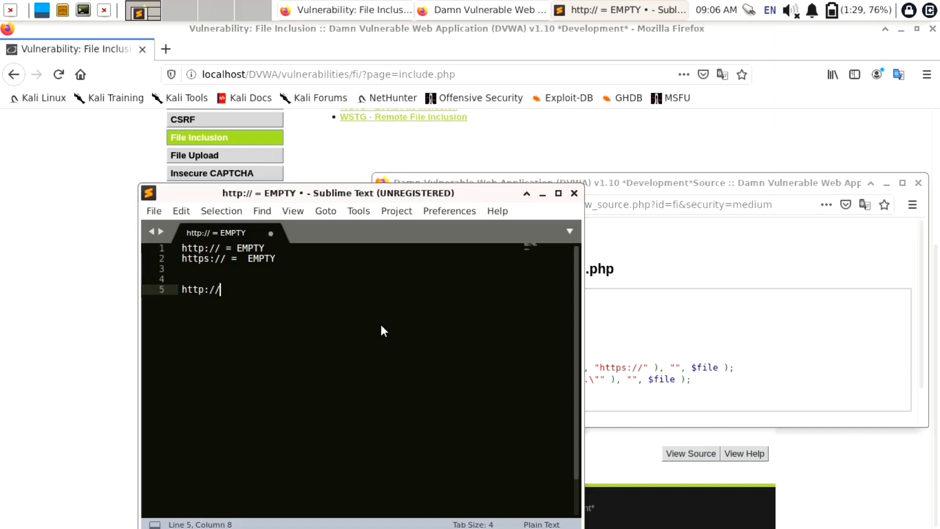
{"action": "type", "text": "tp"}
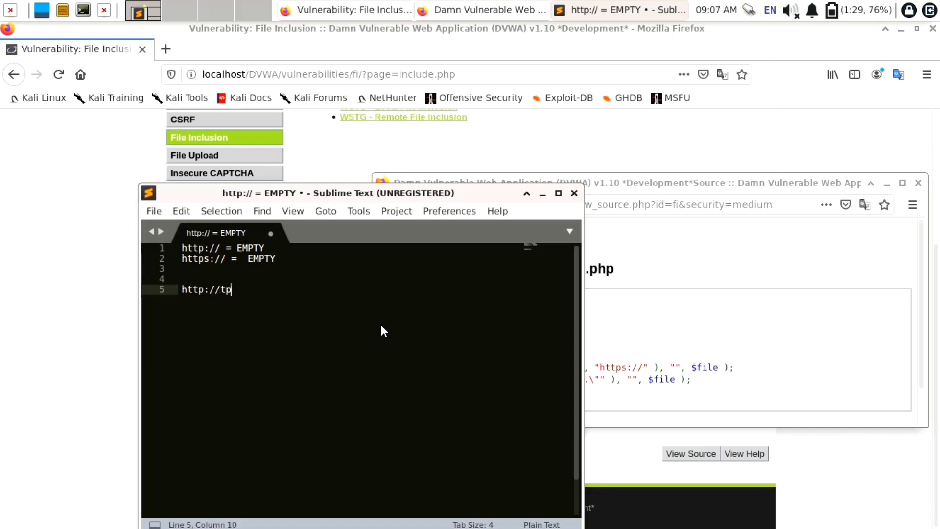
{"action": "type", "text": "://"}
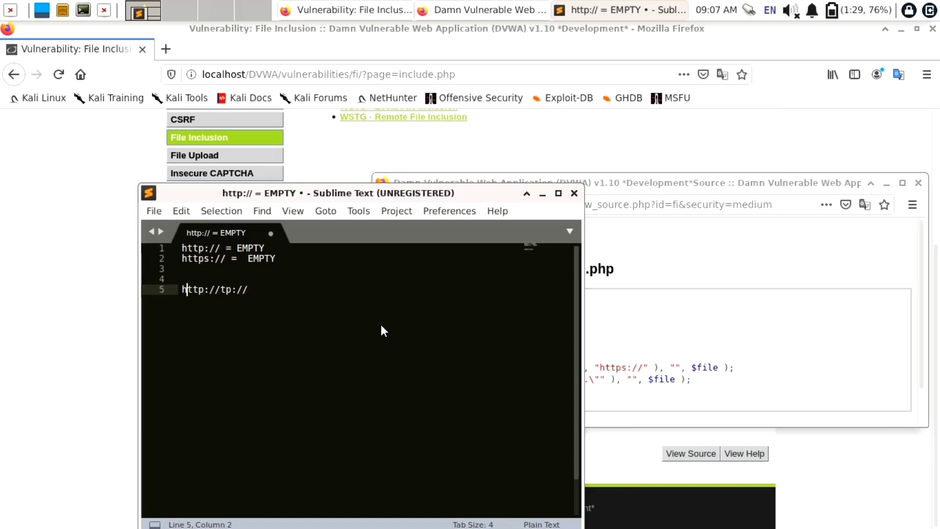
{"action": "type", "text": "tt"}
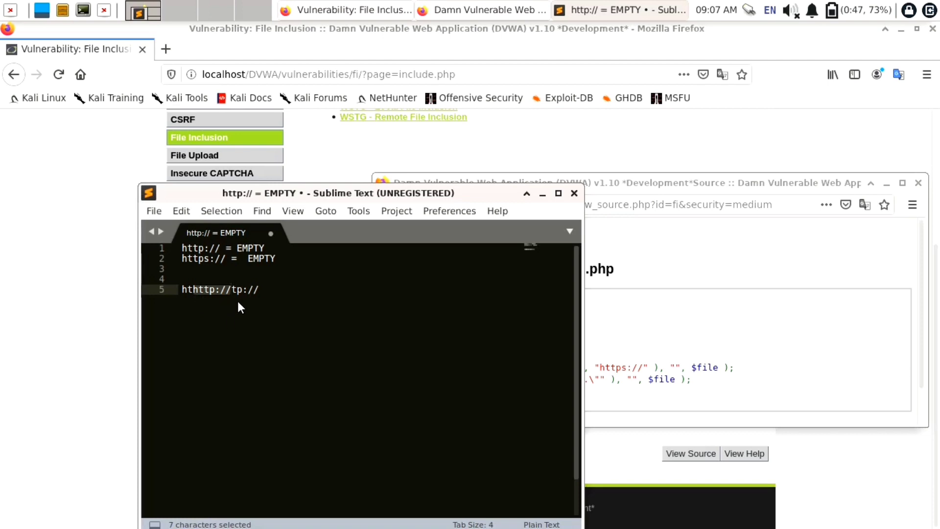
{"action": "mouse_move", "coordinate": [254, 326]}
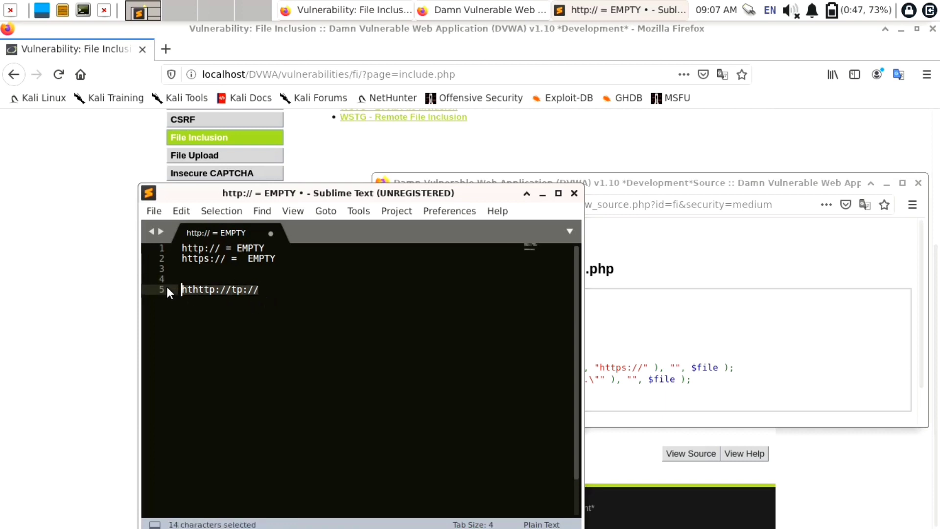
{"action": "key", "text": "ctrl+c"}
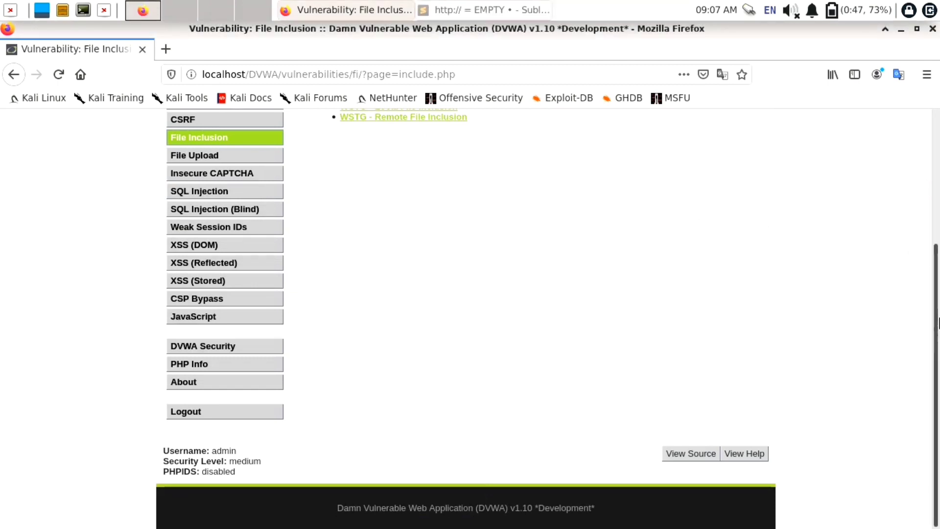
{"action": "scroll", "scroll_direction": "up", "scroll_amount": 3}
{"action": "type", "text": "https://bing.com"}
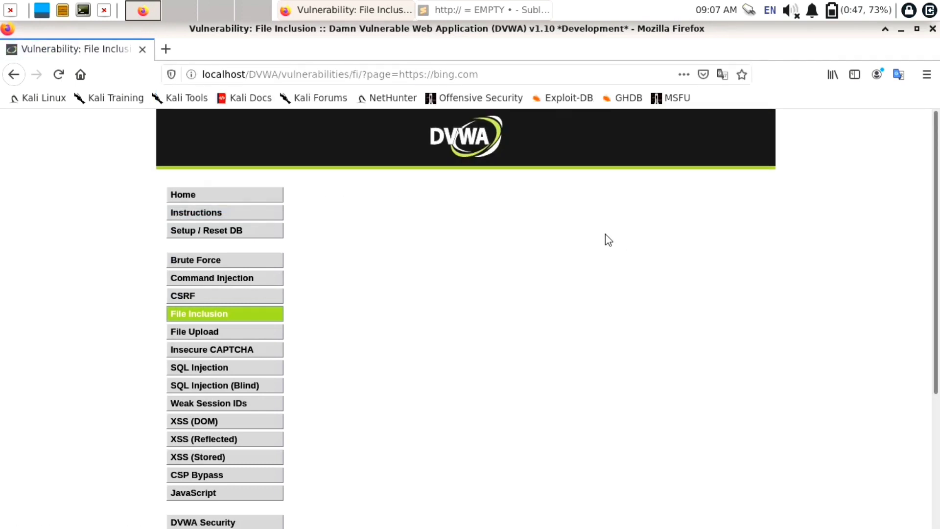
{"action": "left_click", "coordinate": [339, 74]}
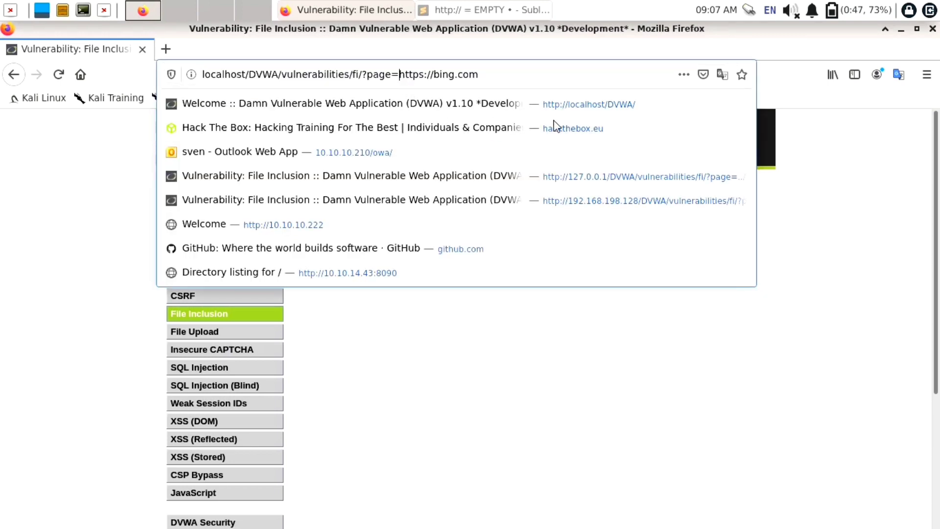
{"action": "type", "text": "httthtt"}
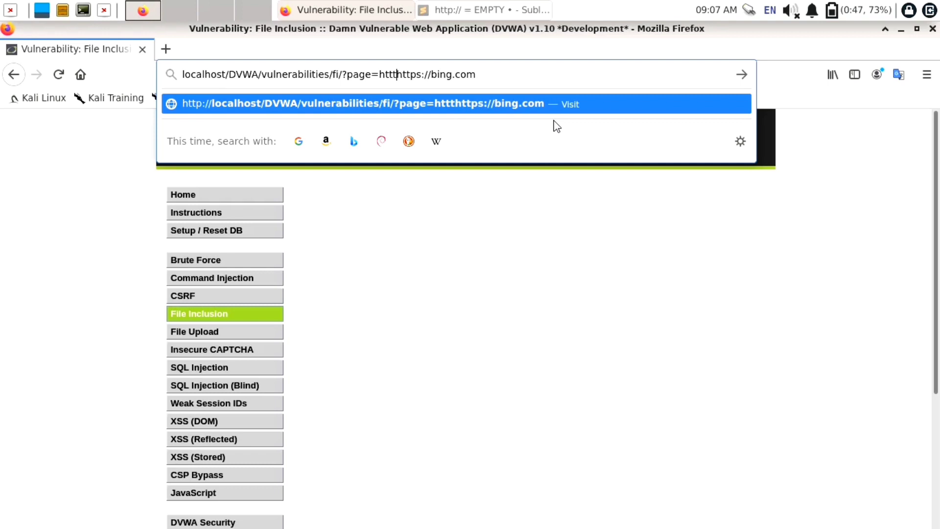
{"action": "mouse_move", "coordinate": [433, 78]}
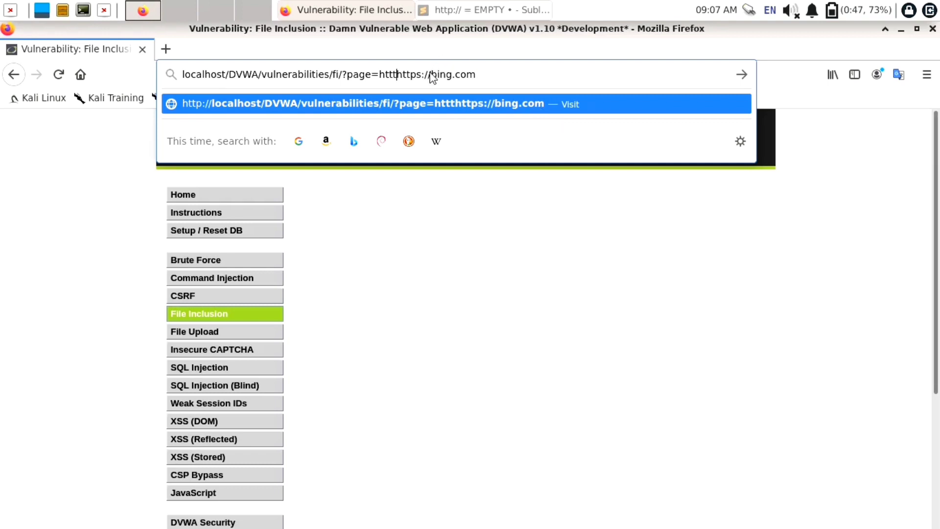
{"action": "type", "text": "ps://"}
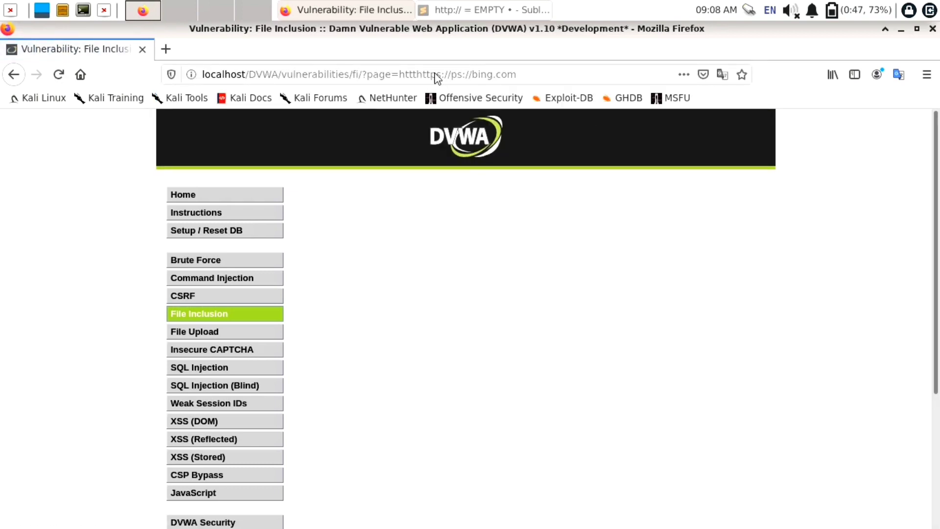
{"action": "mouse_move", "coordinate": [467, 79]}
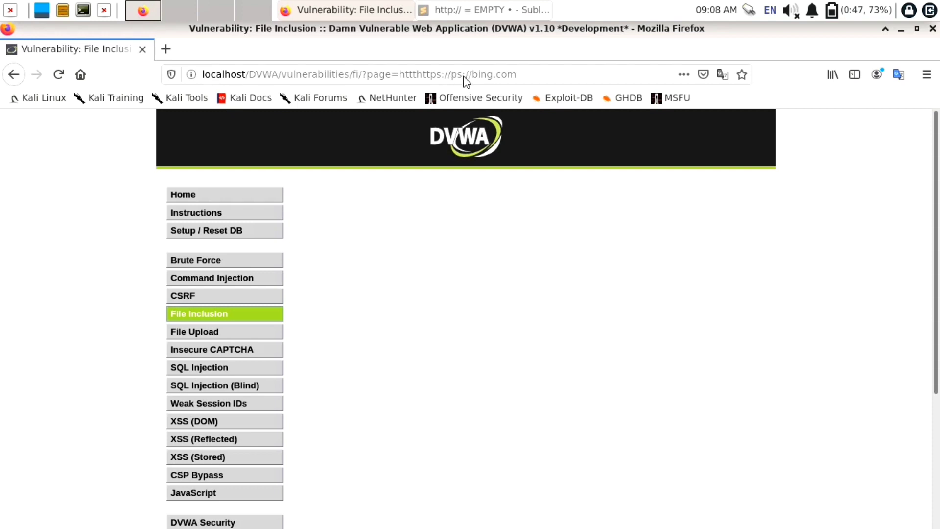
{"action": "left_click", "coordinate": [358, 74]}
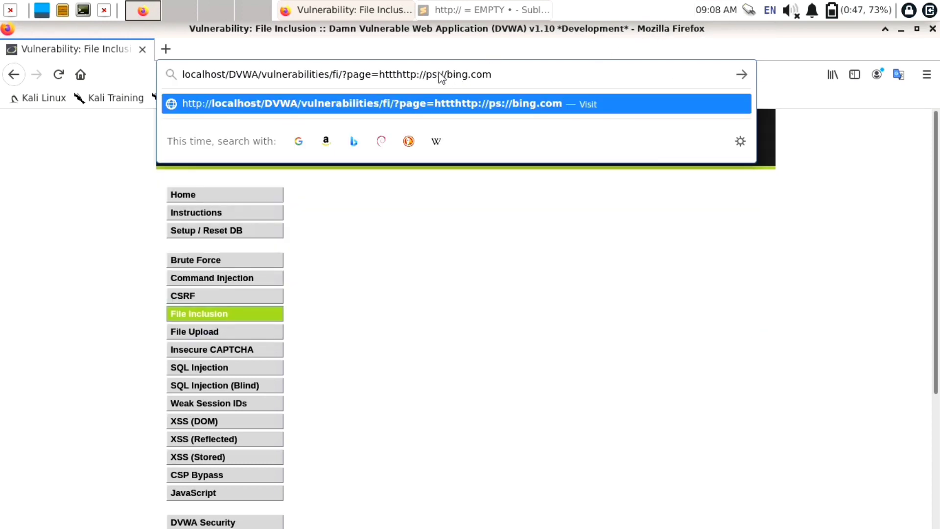
{"action": "key", "text": "Backspace"}
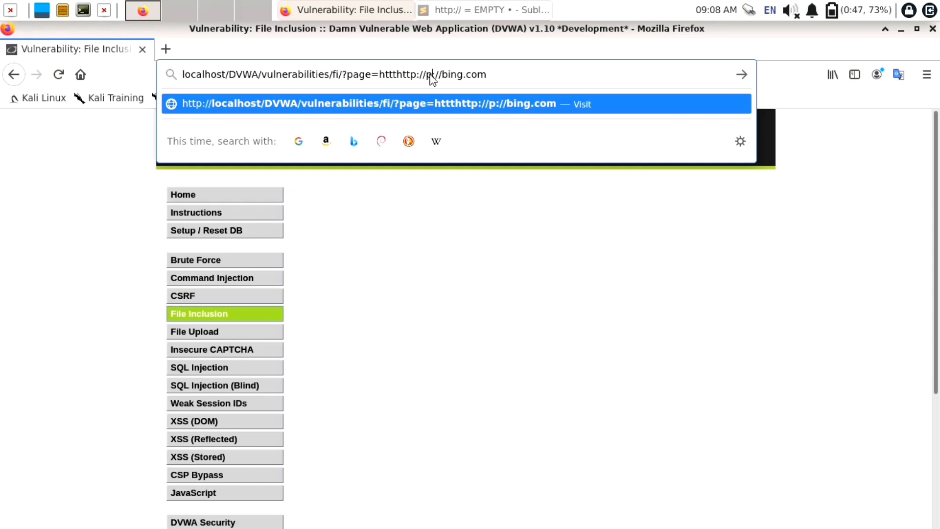
{"action": "mouse_move", "coordinate": [555, 144]}
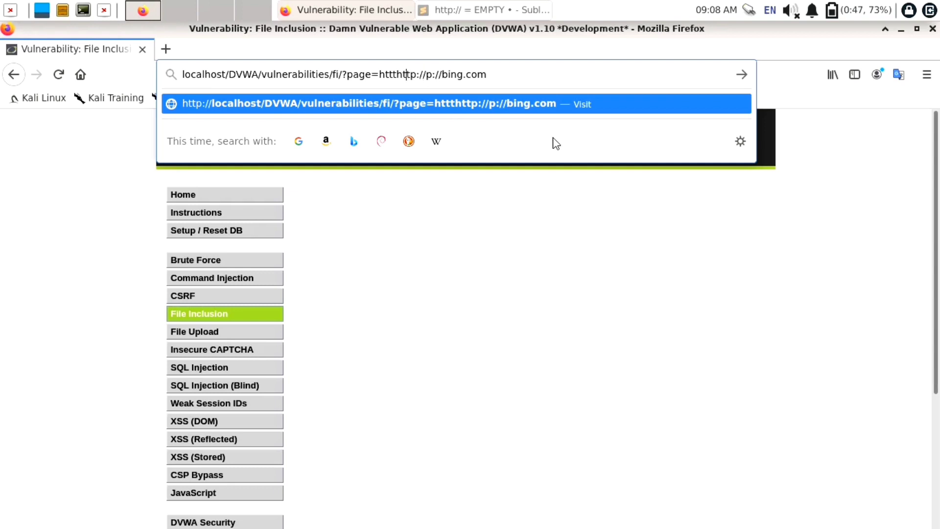
{"action": "key", "text": "BackSpace"}
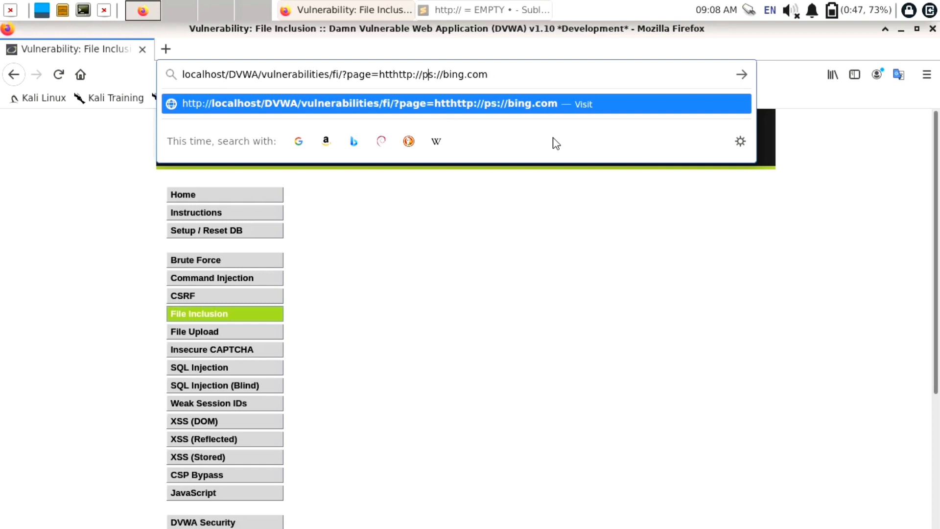
{"action": "type", "text": "s"}
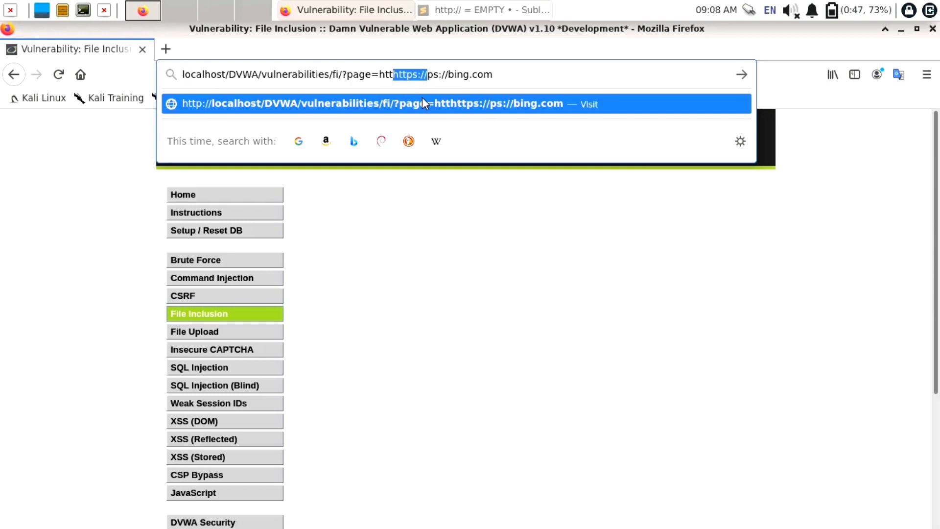
{"action": "mouse_move", "coordinate": [391, 83]}
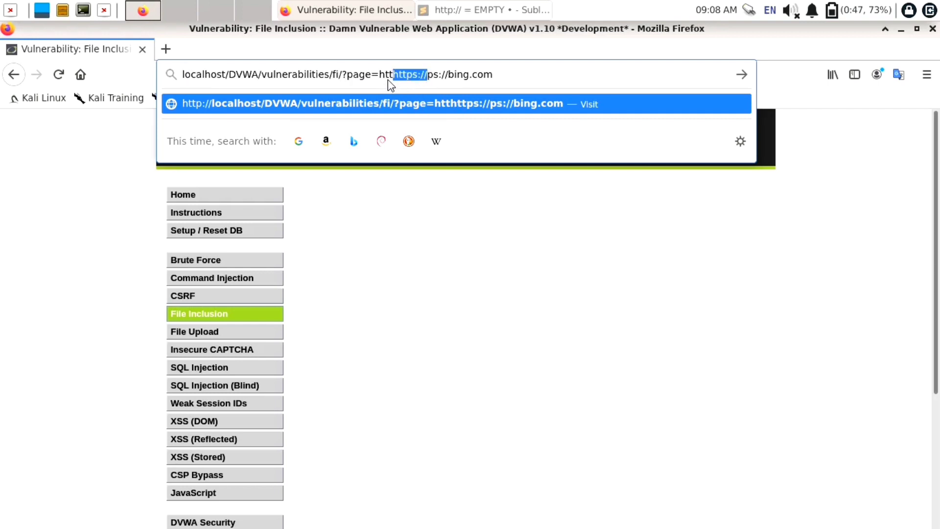
{"action": "mouse_move", "coordinate": [512, 80]}
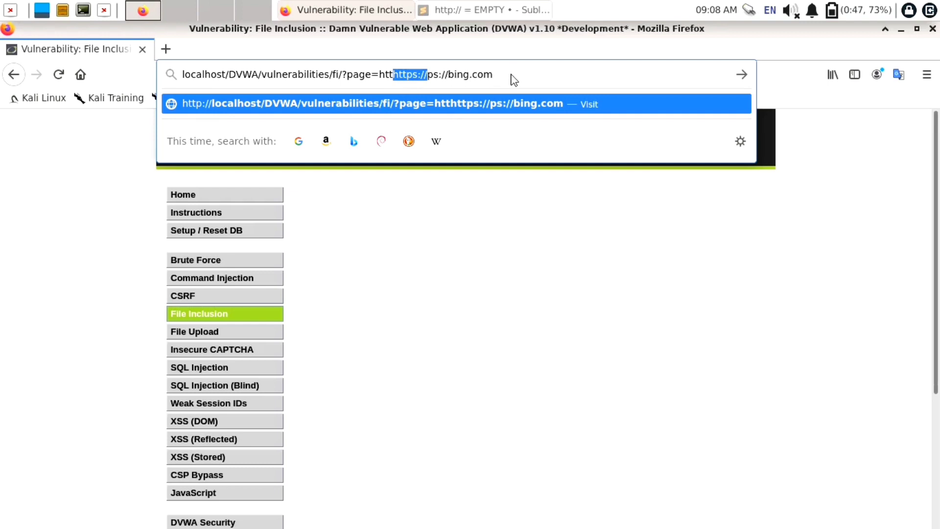
{"action": "key", "text": "Return"}
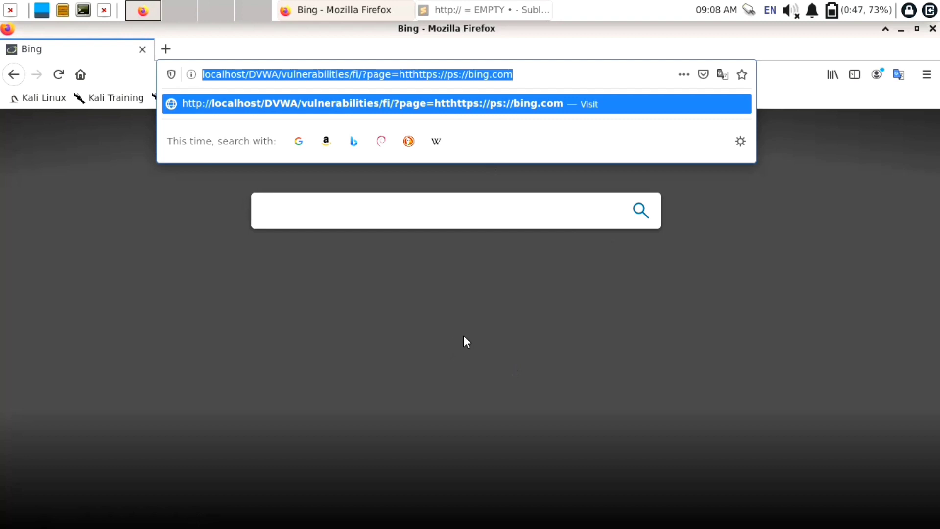
{"action": "left_click", "coordinate": [597, 285]}
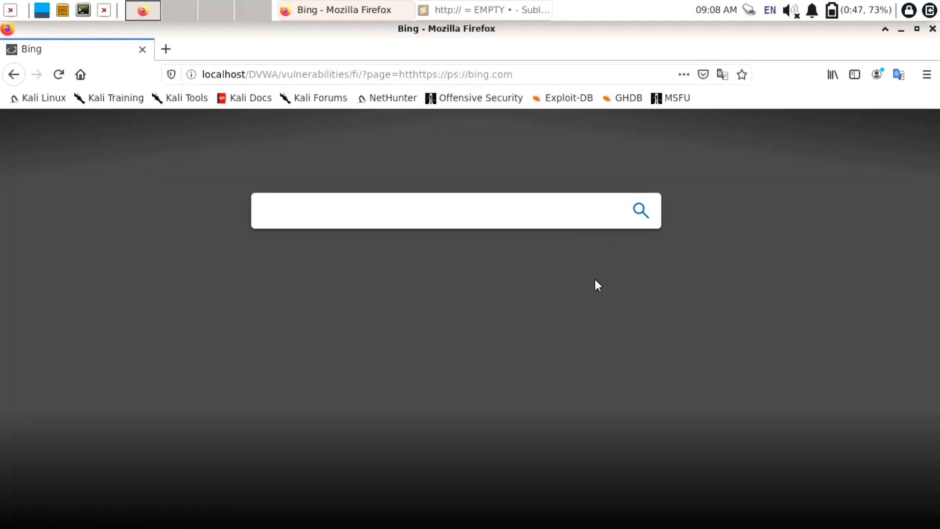
{"action": "mouse_move", "coordinate": [450, 78]}
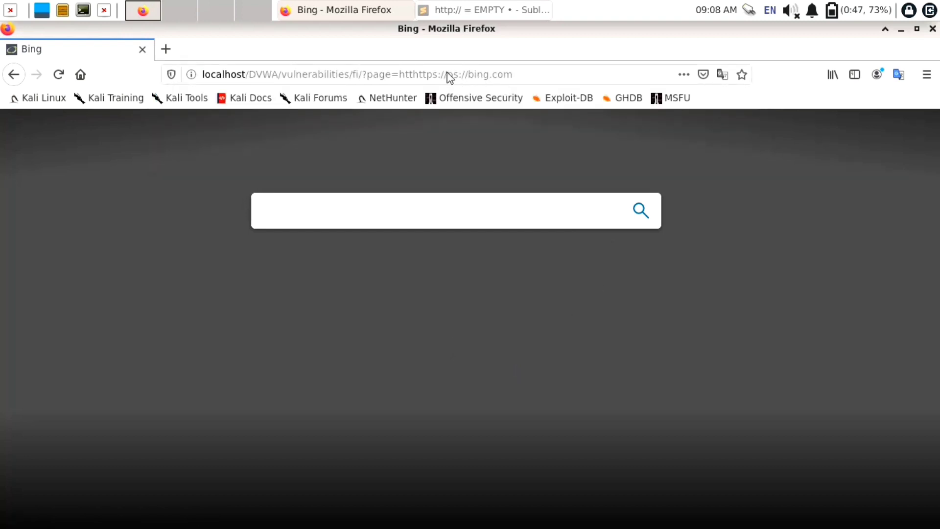
{"action": "mouse_move", "coordinate": [491, 98]}
{"action": "type", "text": "oogle"}
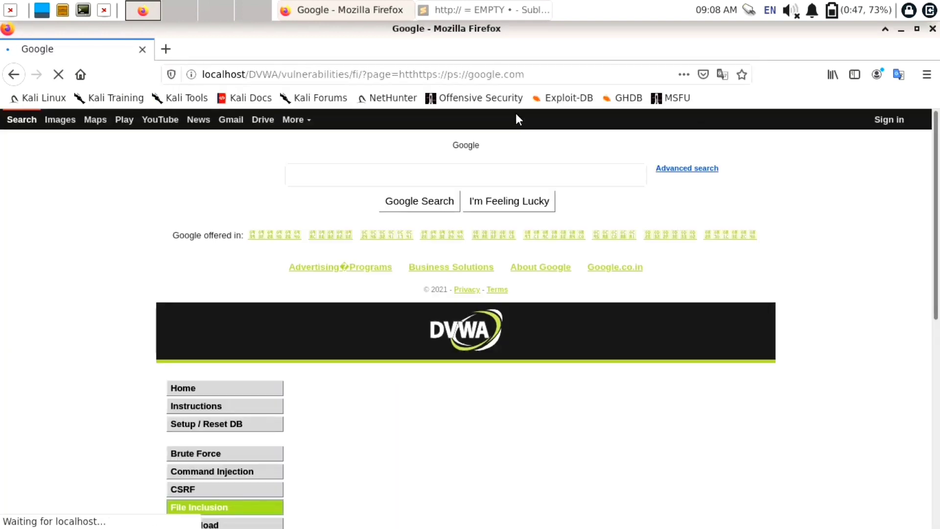
{"action": "mouse_move", "coordinate": [350, 120]}
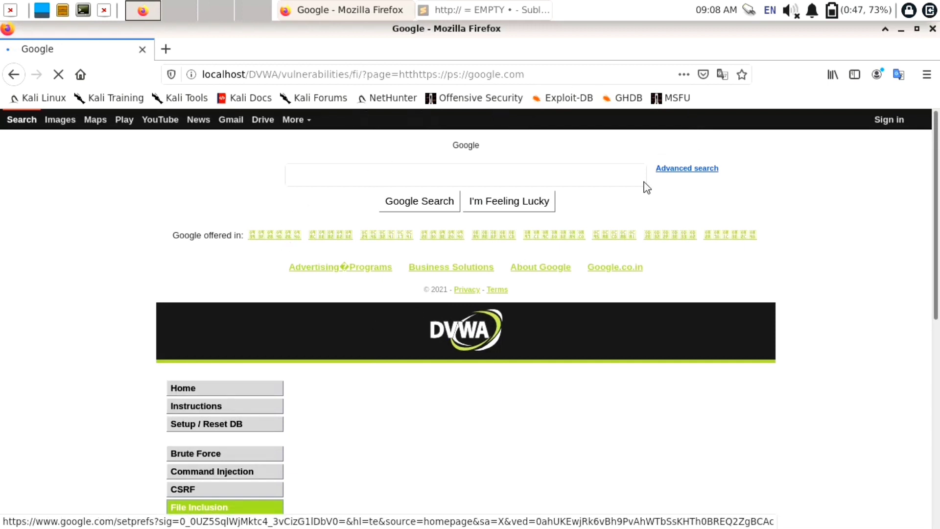
{"action": "left_click", "coordinate": [465, 174]}
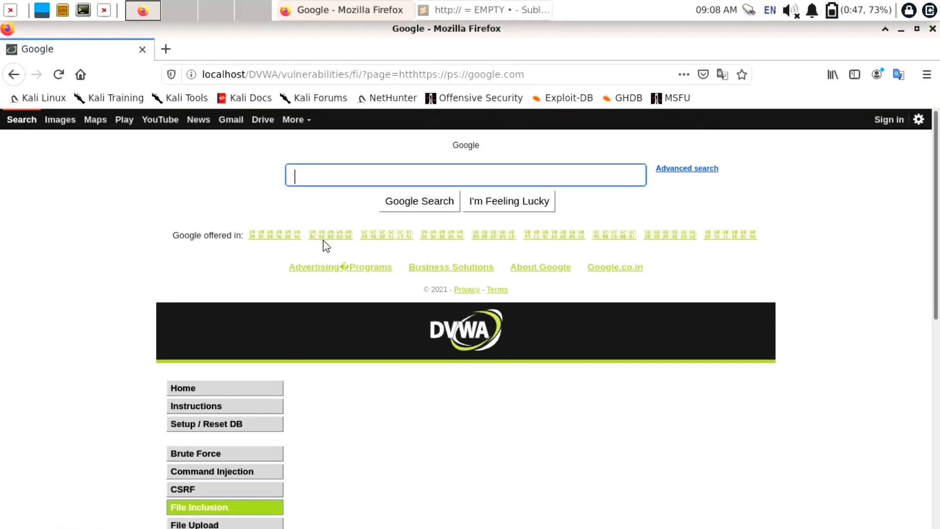
{"action": "mouse_move", "coordinate": [270, 220]}
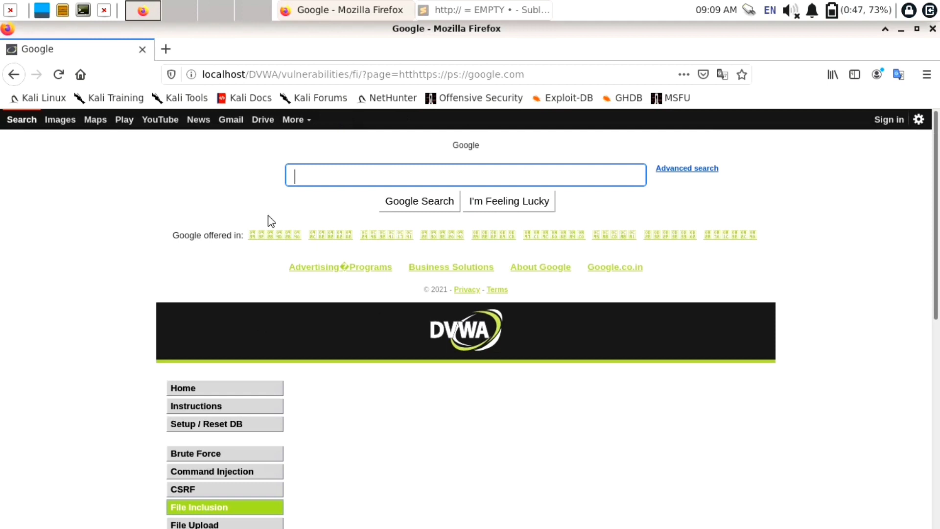
{"action": "mouse_move", "coordinate": [666, 58]}
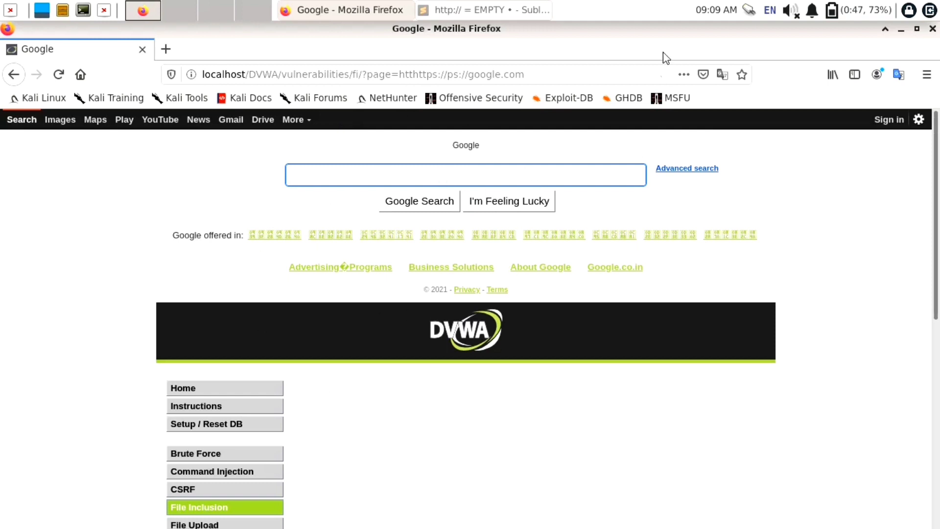
{"action": "mouse_move", "coordinate": [365, 199]}
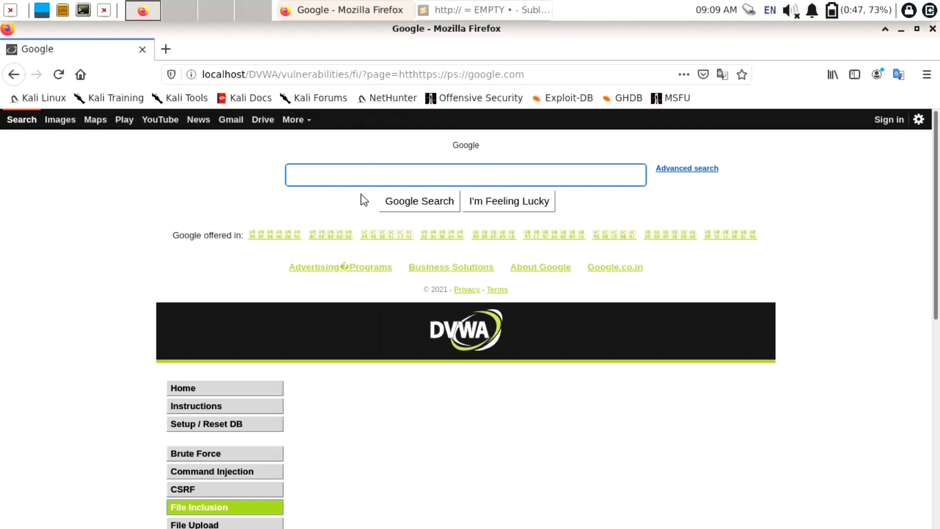
{"action": "mouse_move", "coordinate": [416, 233]}
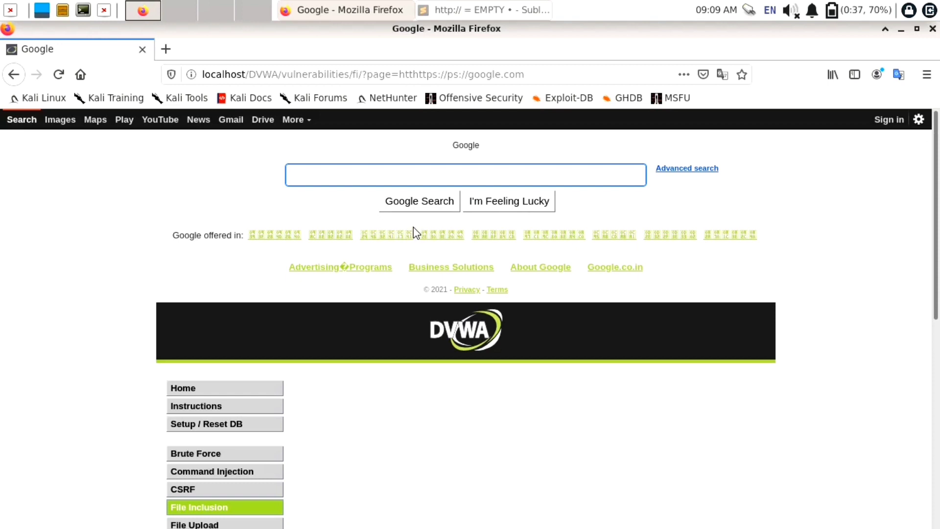
{"action": "left_click", "coordinate": [466, 174]}
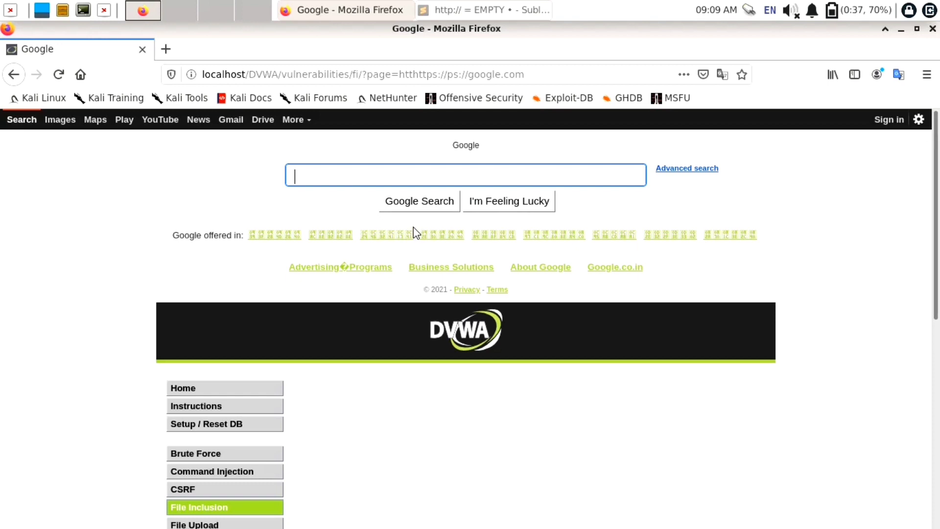